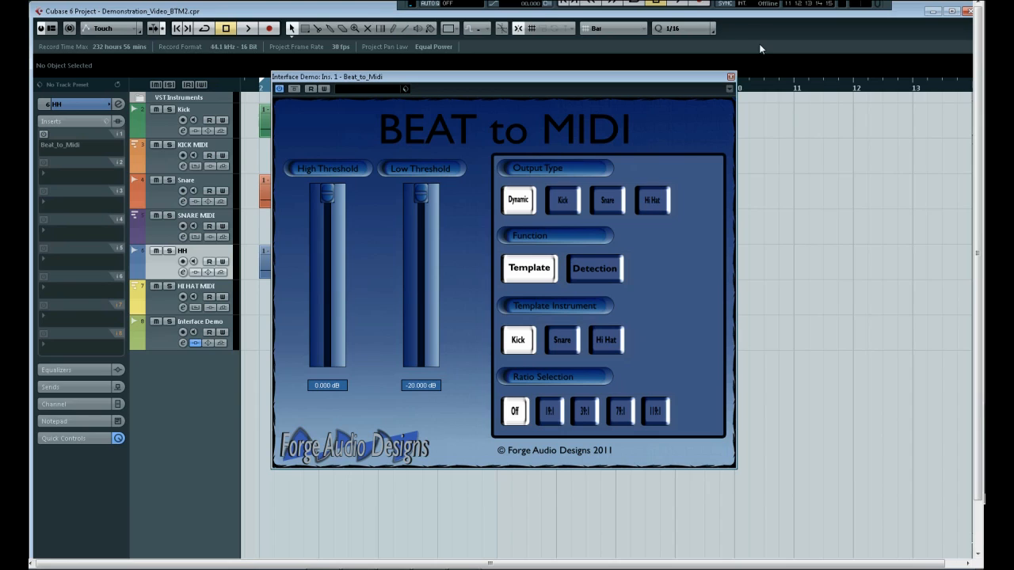
pyautogui.moveTo(753, 61)
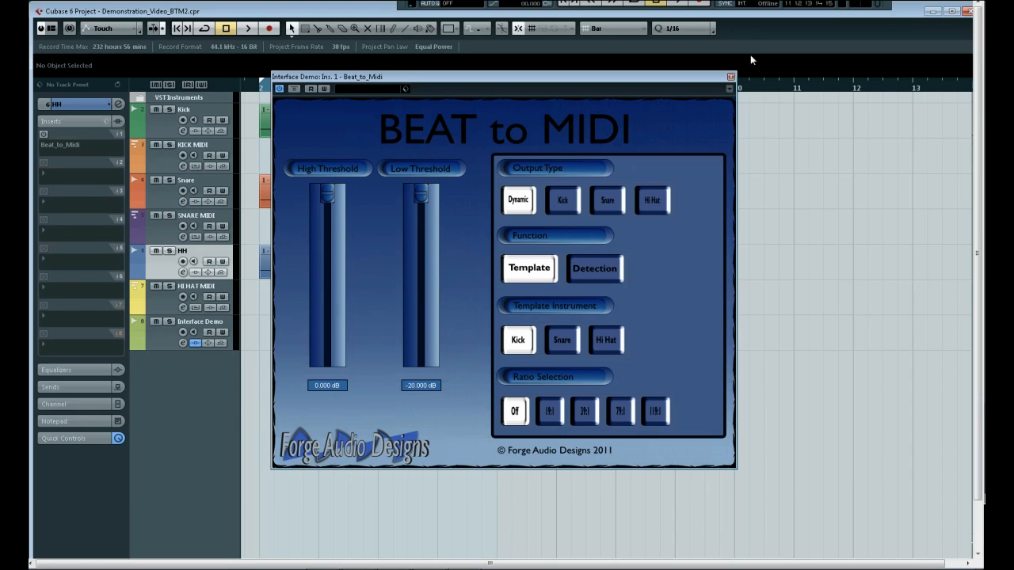
# Try the high and low thresholds, return them to 0 and -20 dB, then choose Hi Hat output.
pyautogui.moveTo(327, 199); pyautogui.dragTo(327, 262)
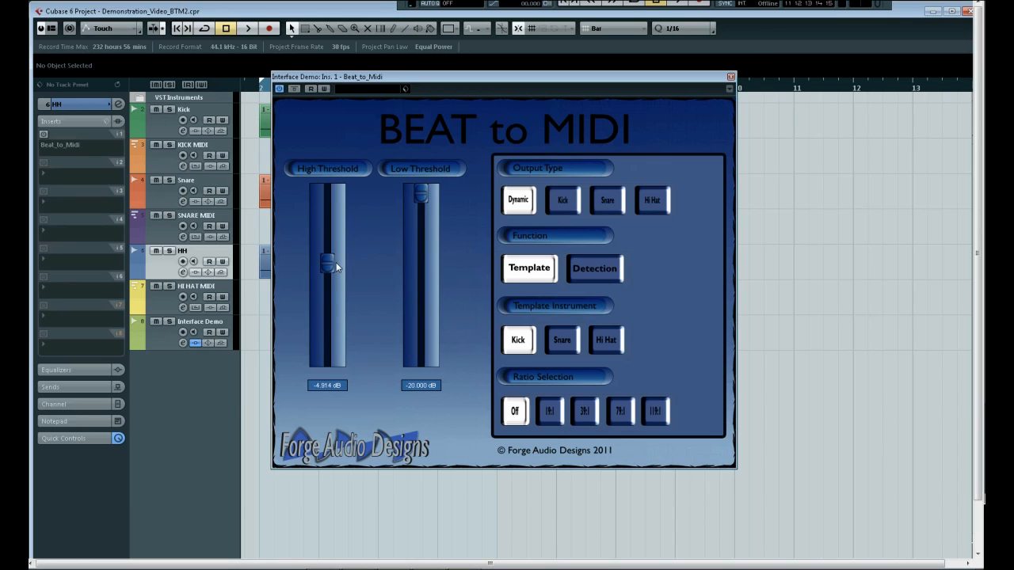
pyautogui.moveTo(327, 266); pyautogui.dragTo(327, 190)
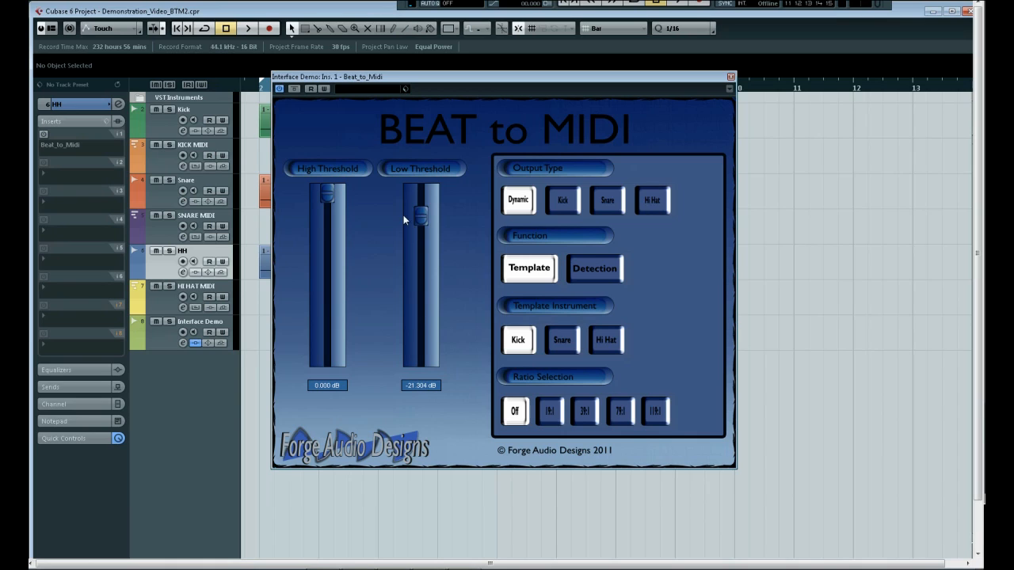
pyautogui.moveTo(420, 215); pyautogui.dragTo(420, 289)
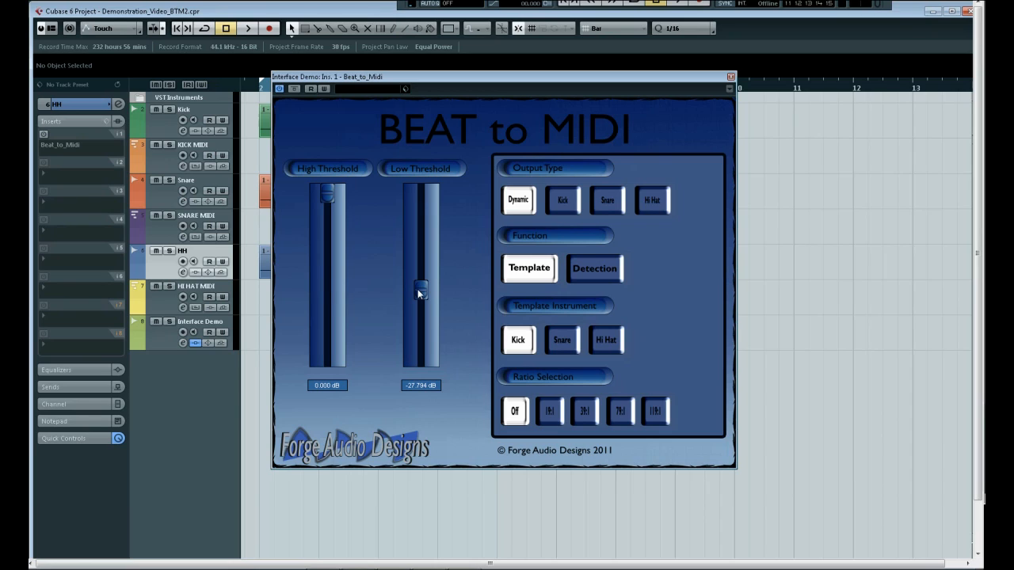
pyautogui.moveTo(422, 292); pyautogui.dragTo(421, 193)
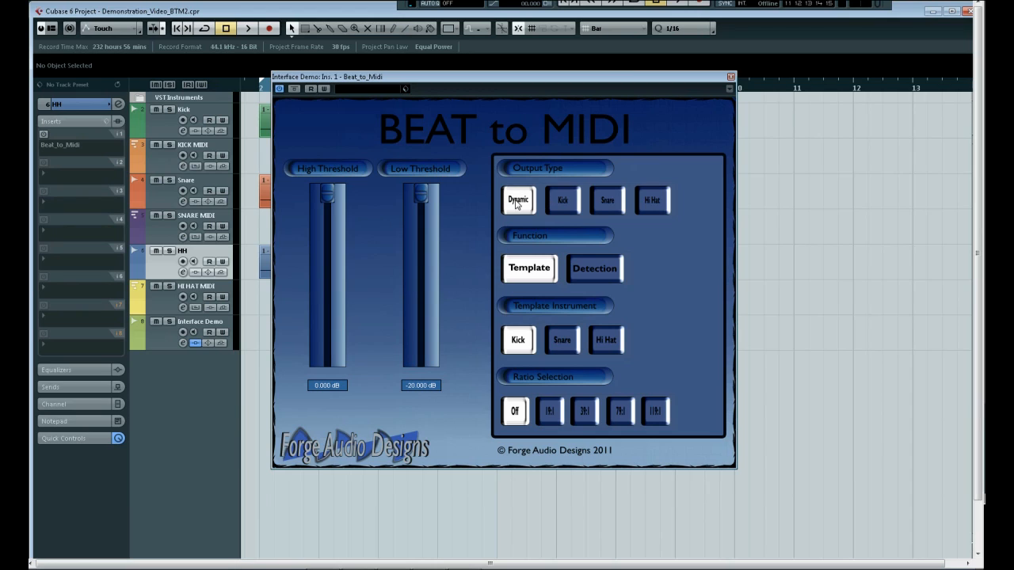
pyautogui.moveTo(599, 206)
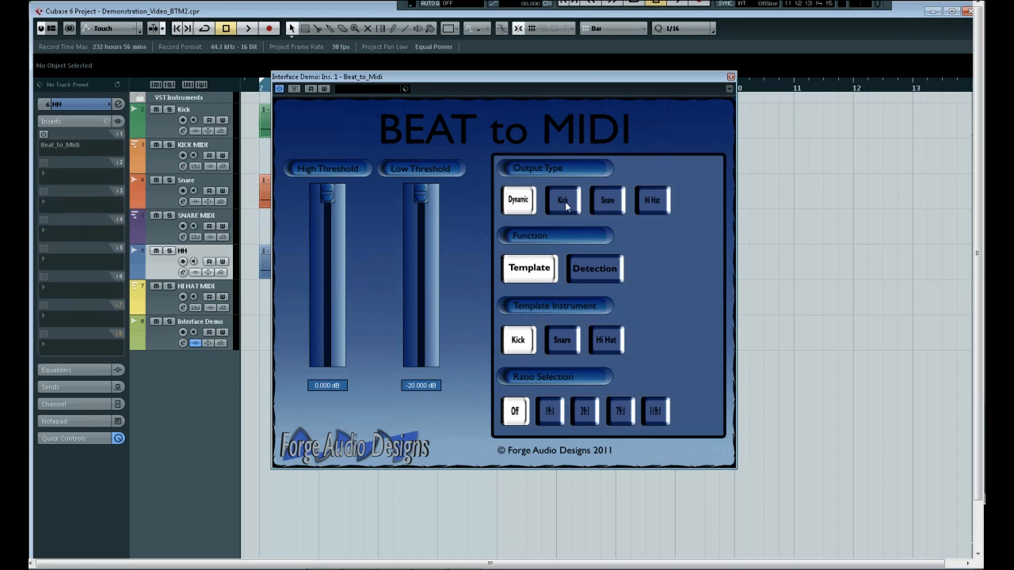
pyautogui.click(652, 199)
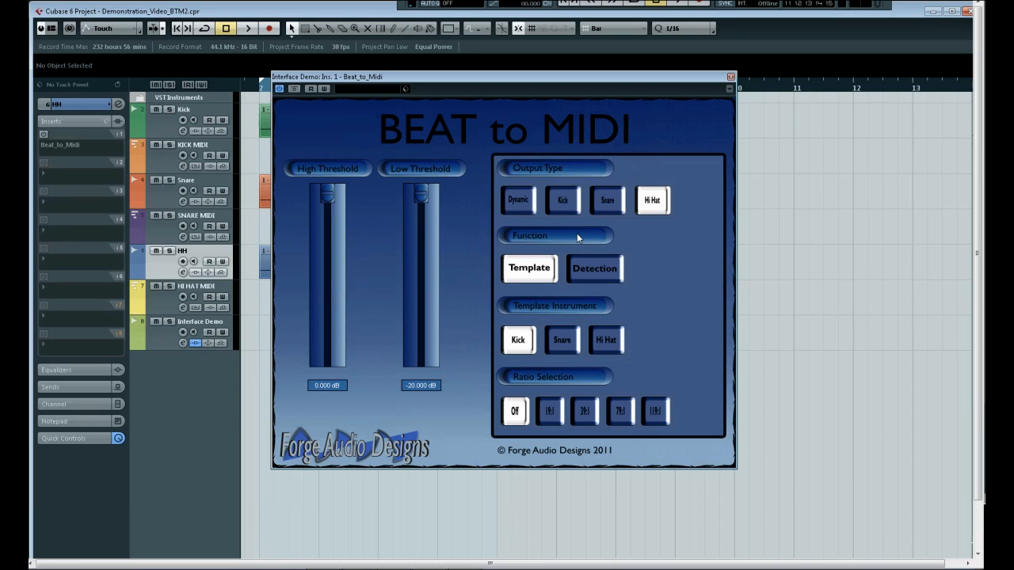
pyautogui.moveTo(529, 402)
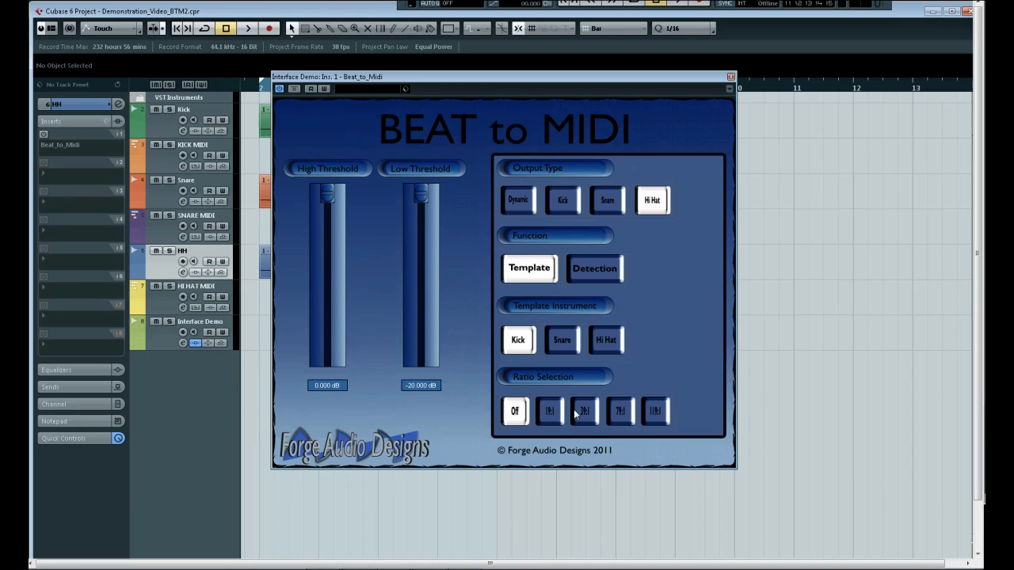
pyautogui.moveTo(552, 413)
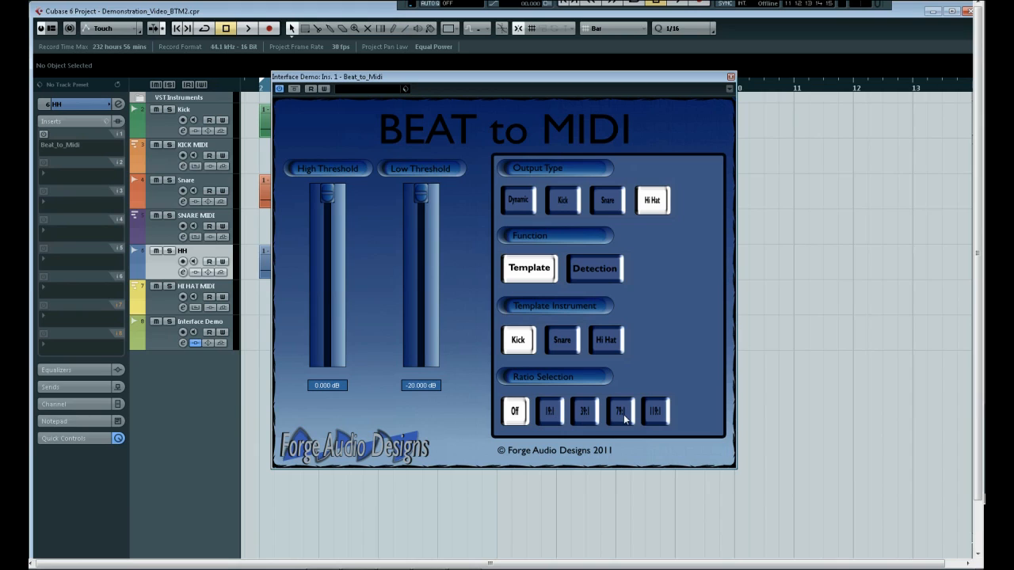
pyautogui.moveTo(652, 427)
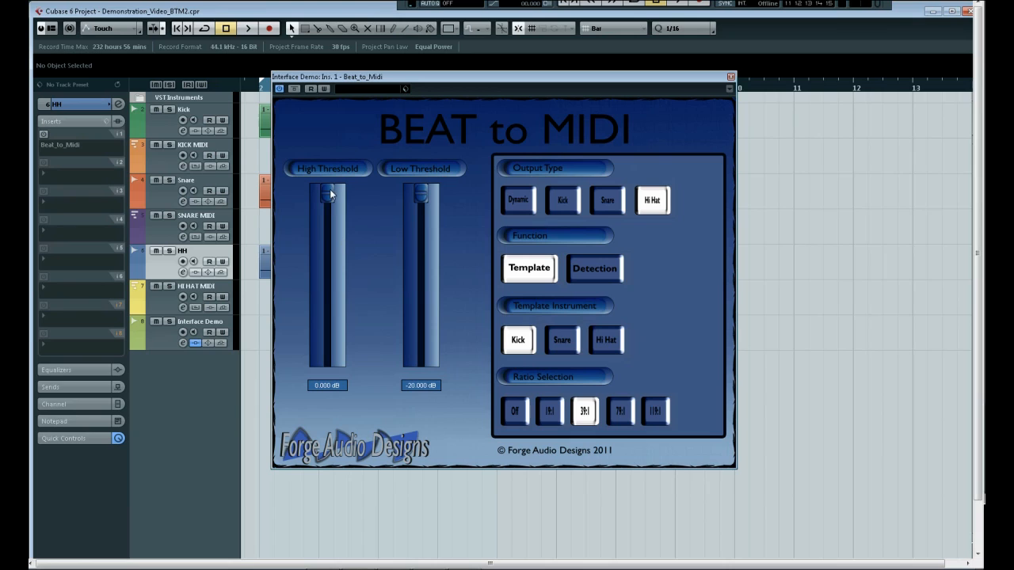
# Lower the detection thresholds to roughly -4 dB high and -25 dB low.
pyautogui.moveTo(328, 193); pyautogui.dragTo(328, 257)
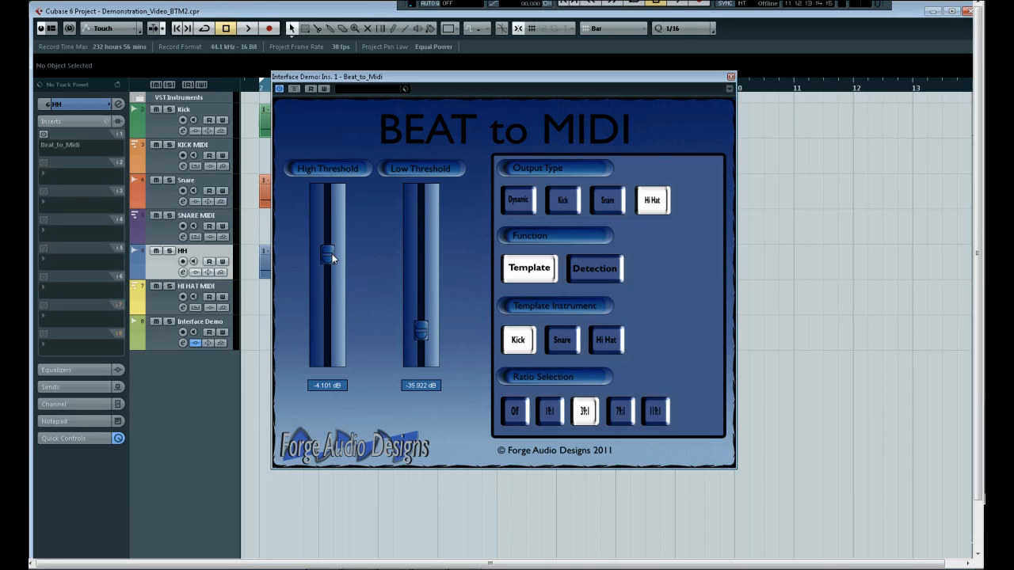
pyautogui.moveTo(328, 255); pyautogui.dragTo(328, 273)
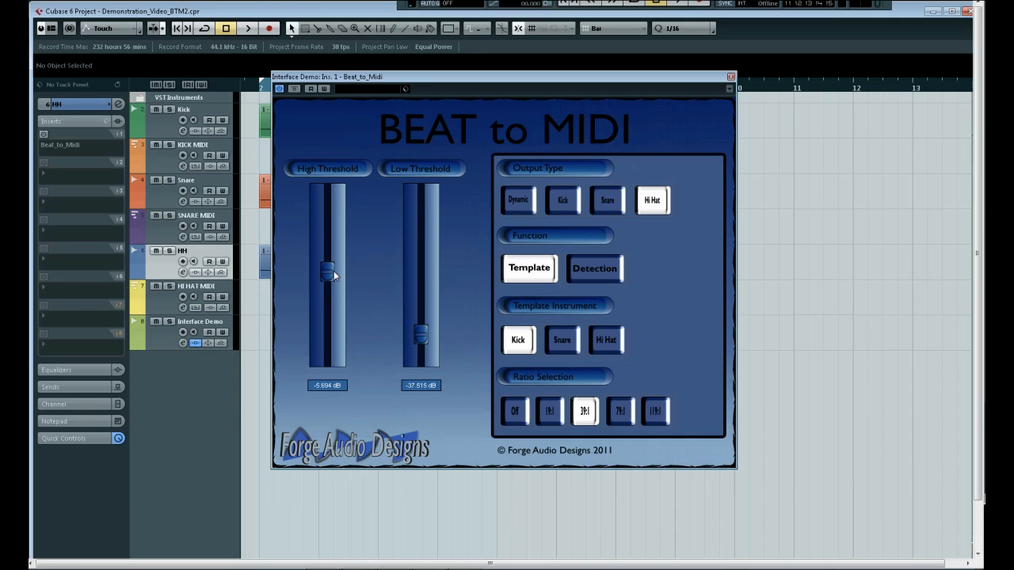
pyautogui.moveTo(326, 272); pyautogui.dragTo(327, 260)
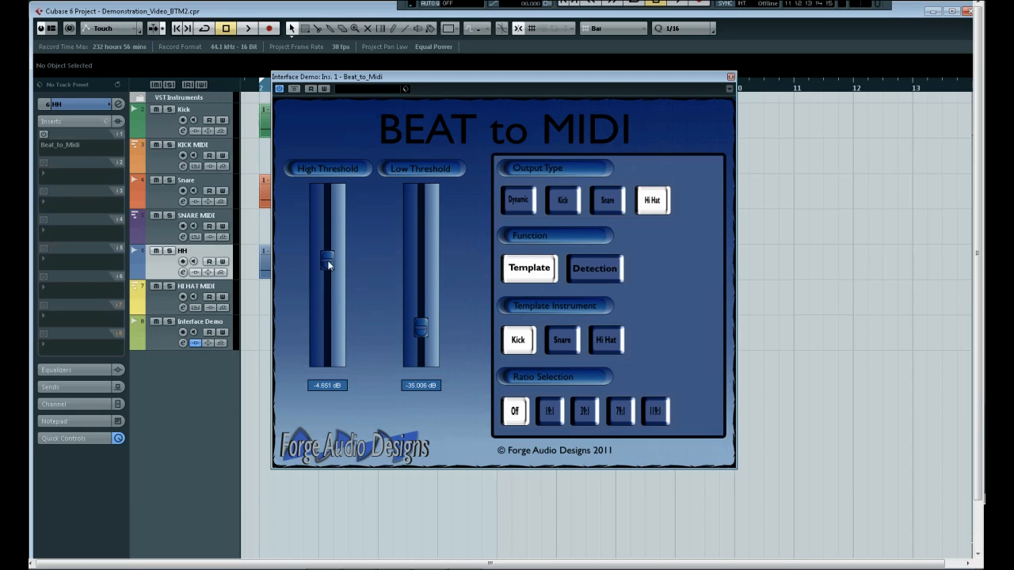
pyautogui.moveTo(327, 263); pyautogui.dragTo(327, 266)
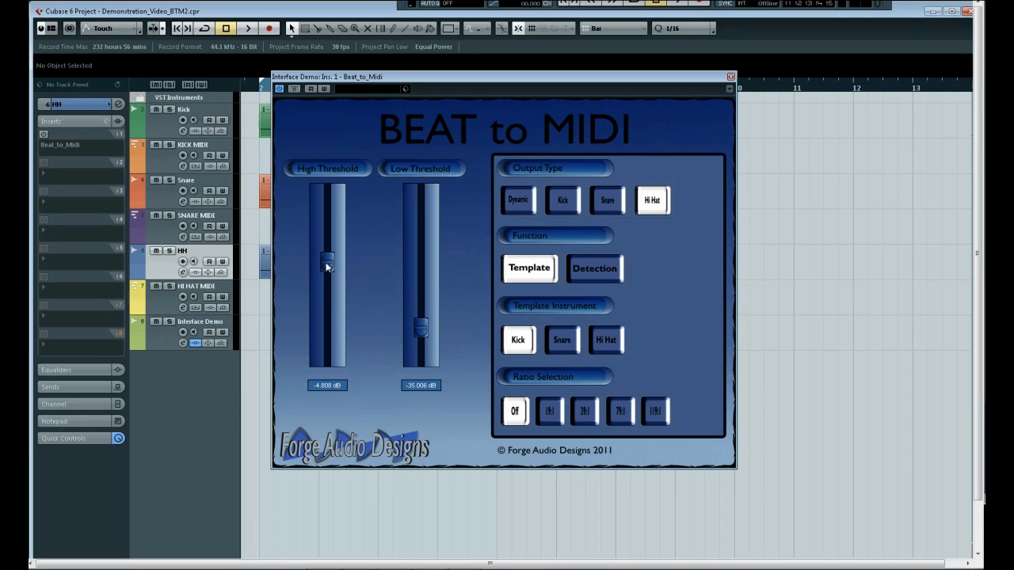
pyautogui.moveTo(463, 208)
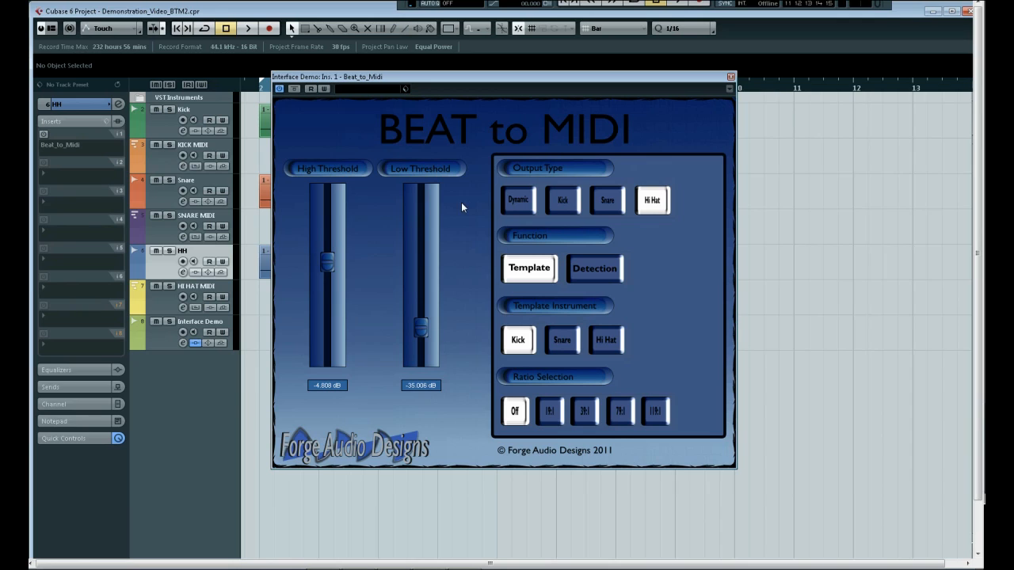
# Set the Beat to MIDI output type back to Dynamic.
pyautogui.click(516, 200)
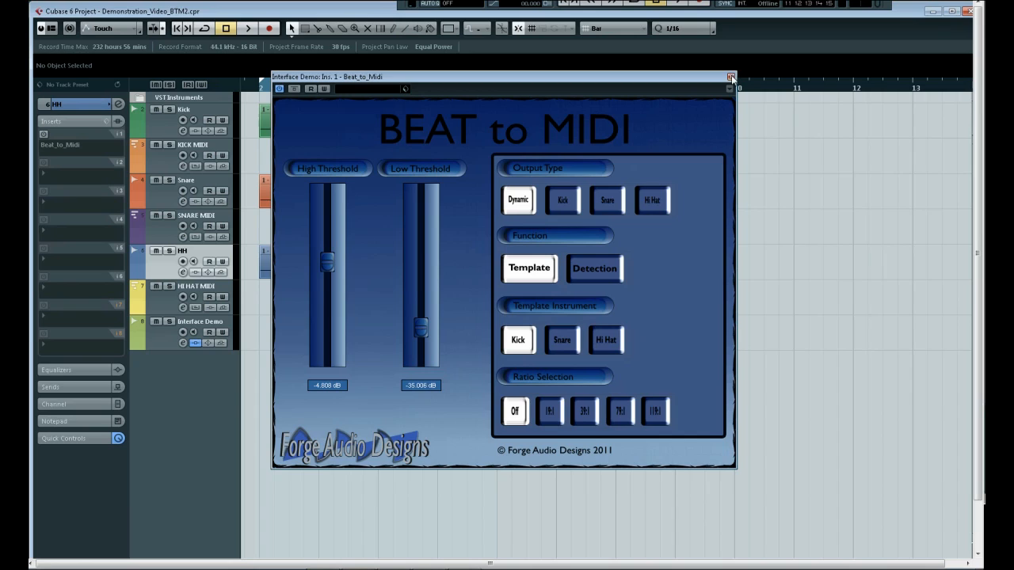
pyautogui.click(730, 76)
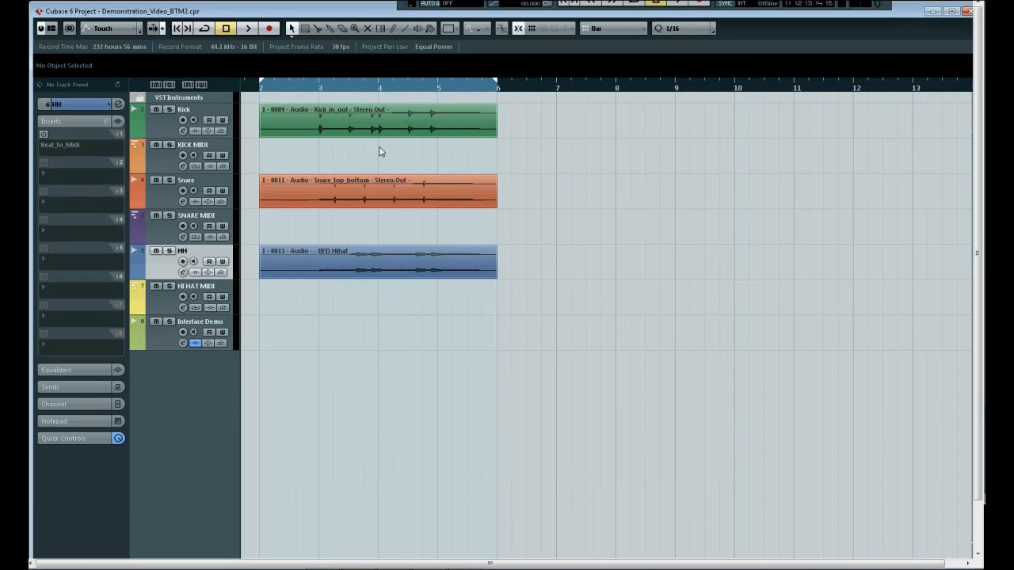
pyautogui.moveTo(411, 241)
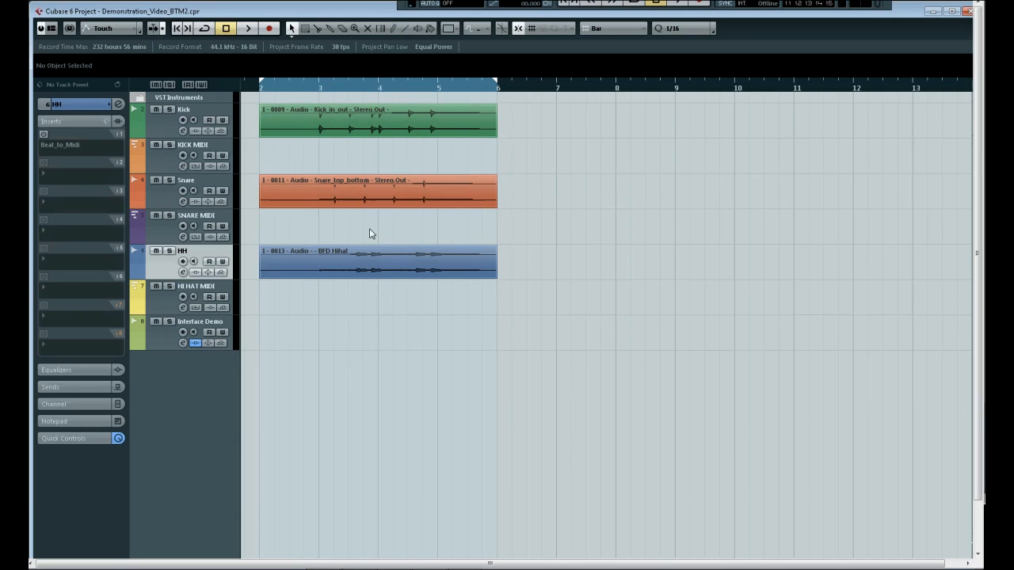
pyautogui.moveTo(535, 234)
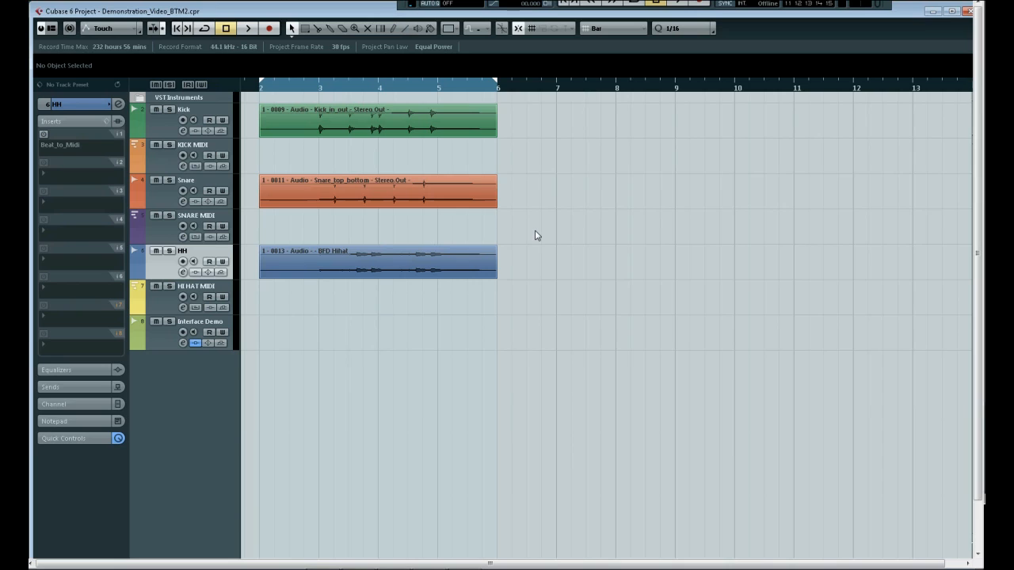
pyautogui.click(248, 28)
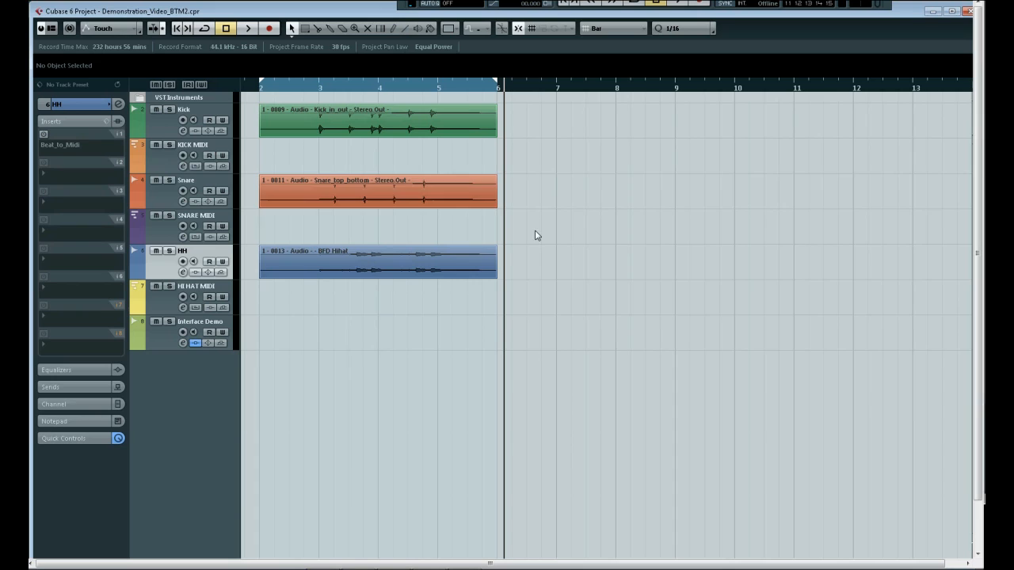
pyautogui.click(184, 108)
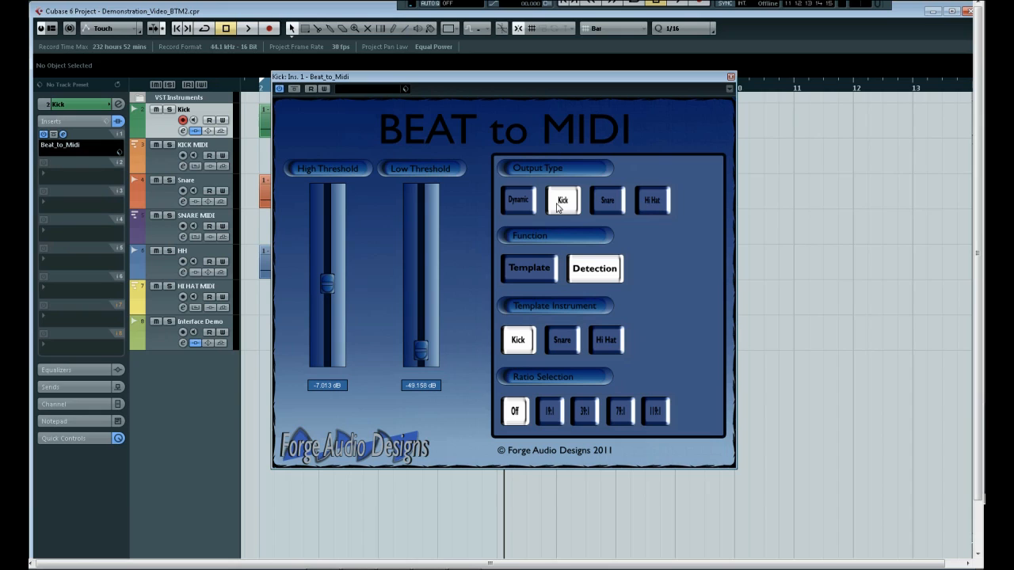
pyautogui.moveTo(600, 279)
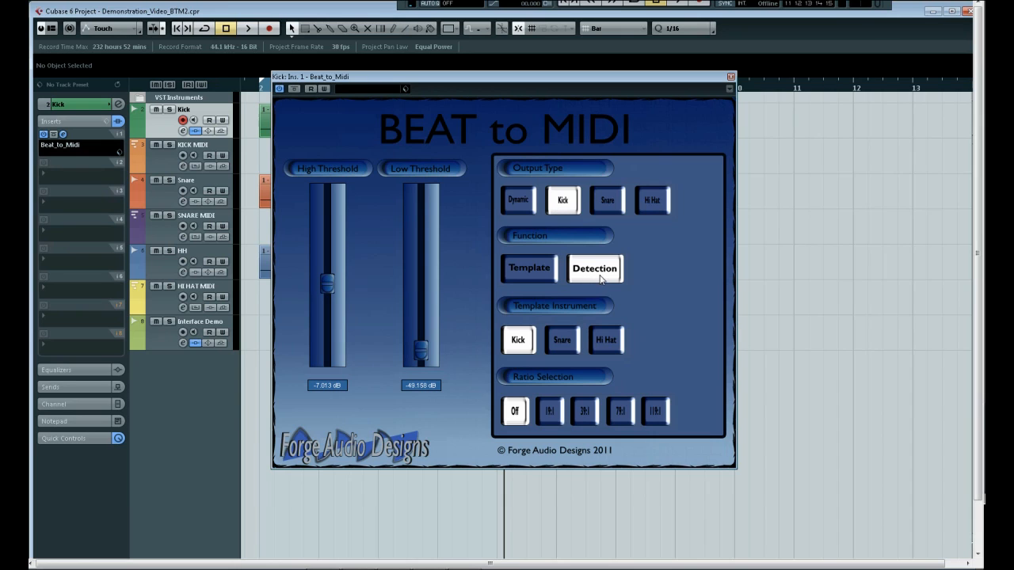
pyautogui.moveTo(728, 82)
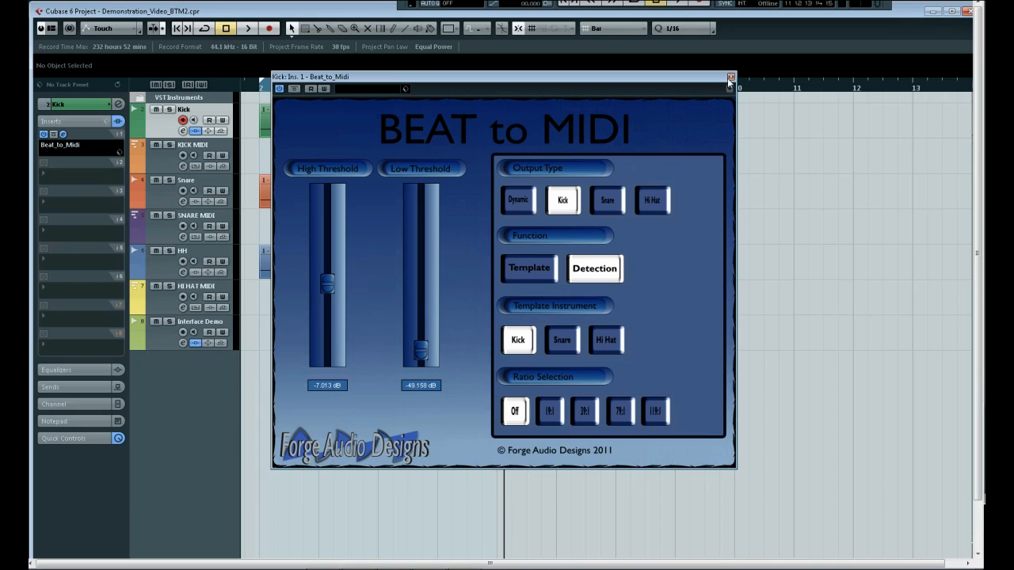
pyautogui.click(728, 76)
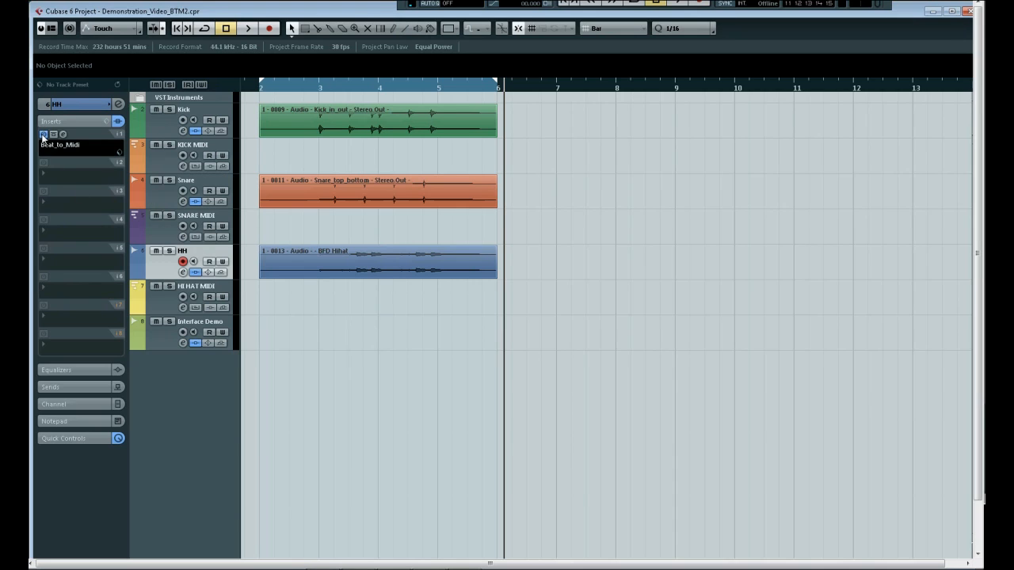
pyautogui.moveTo(45, 133)
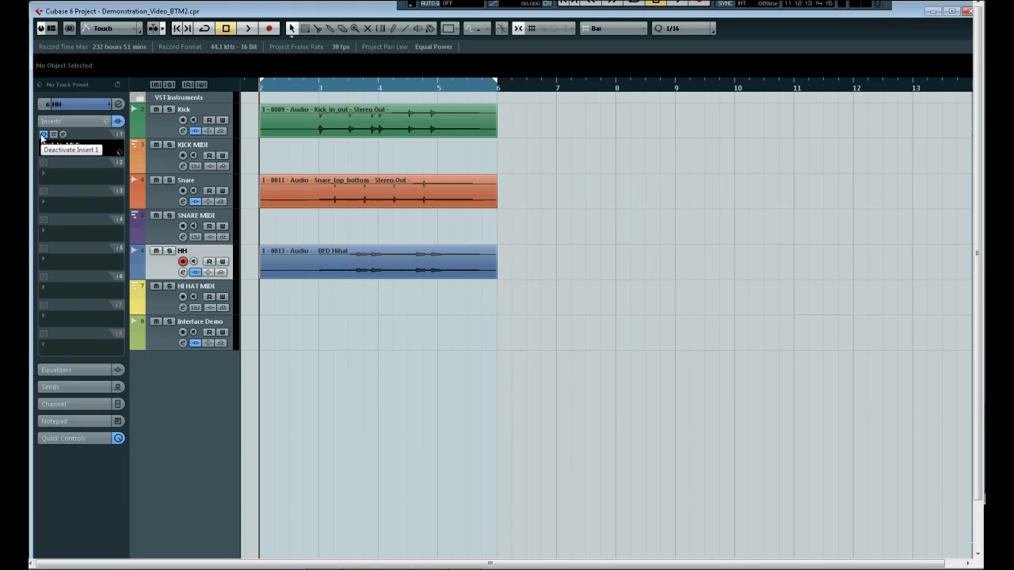
pyautogui.click(247, 28)
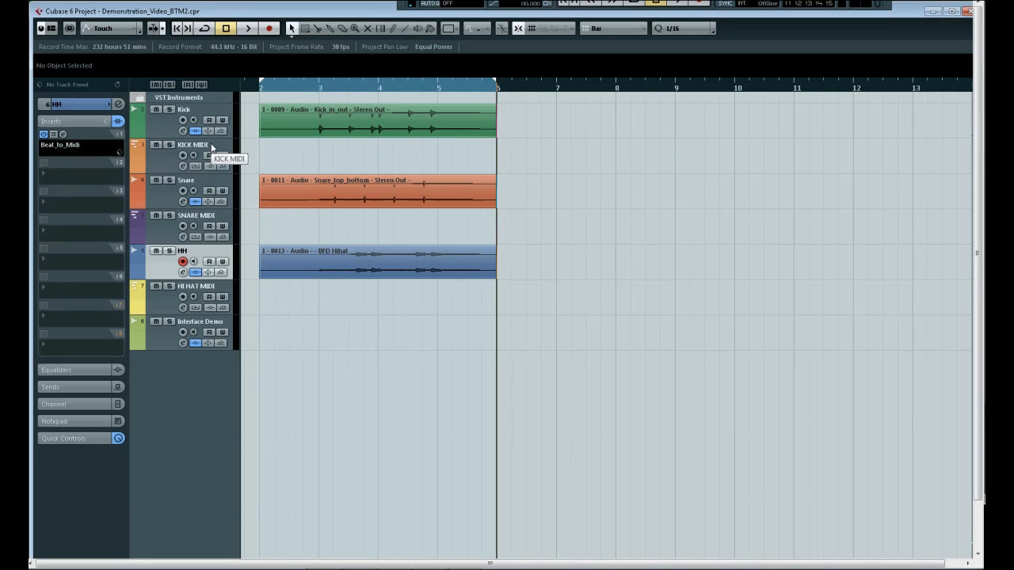
pyautogui.moveTo(158, 129)
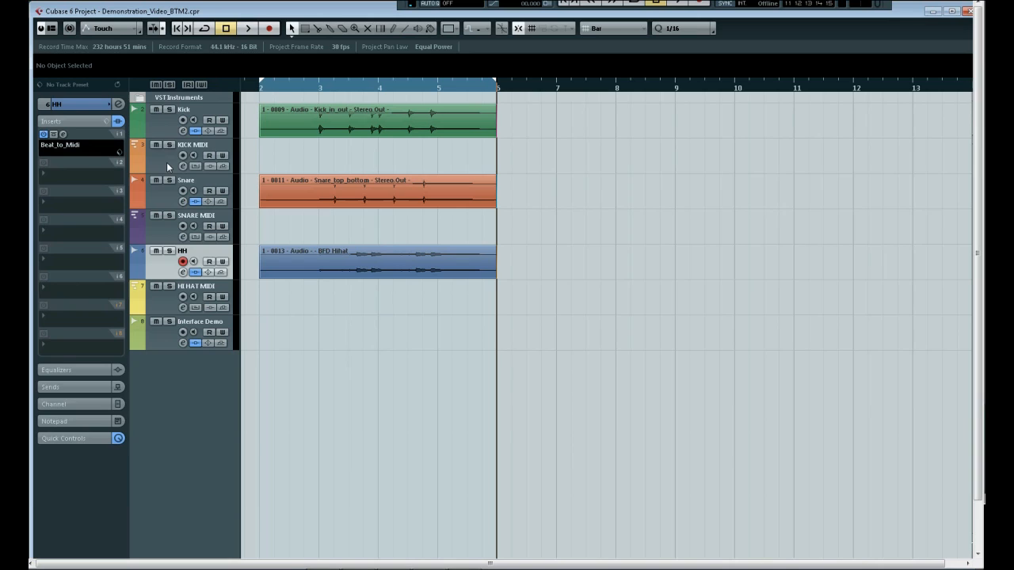
# Route KICK MIDI's input from Kick: Ins. 1 - Beat_to_Midi - Midi Out and return to the start.
pyautogui.click(194, 144)
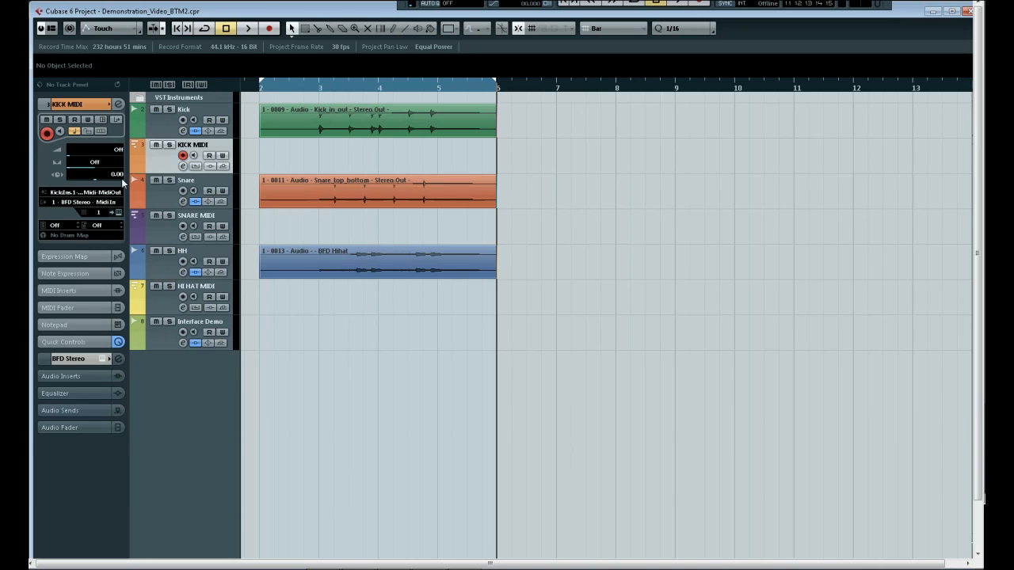
pyautogui.click(79, 194)
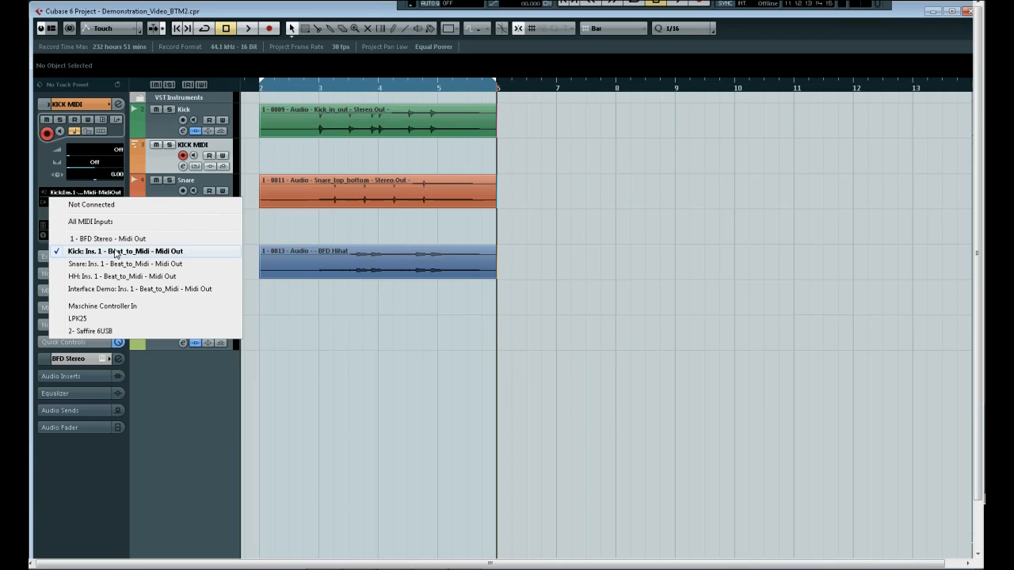
pyautogui.click(108, 238)
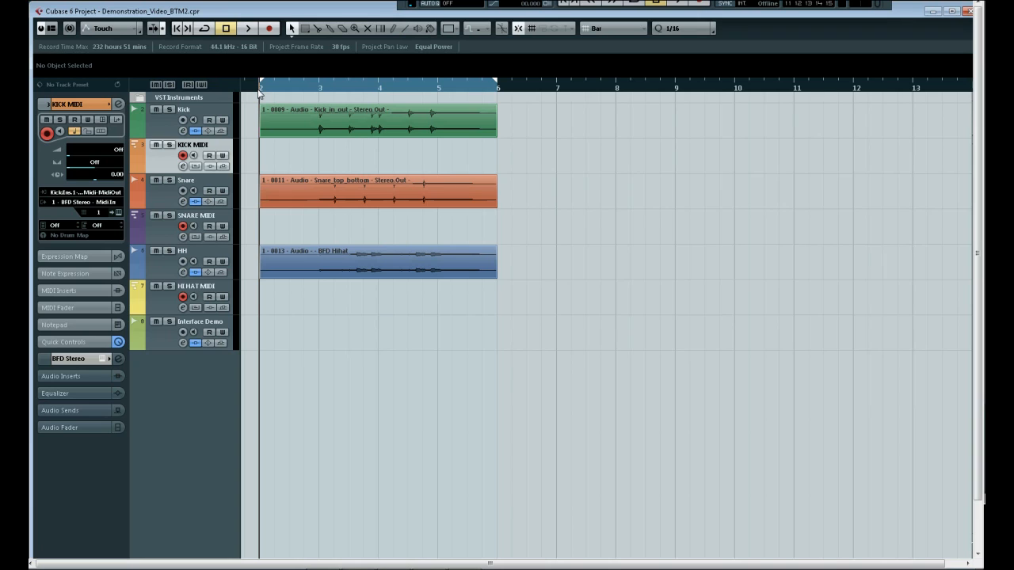
pyautogui.click(248, 28)
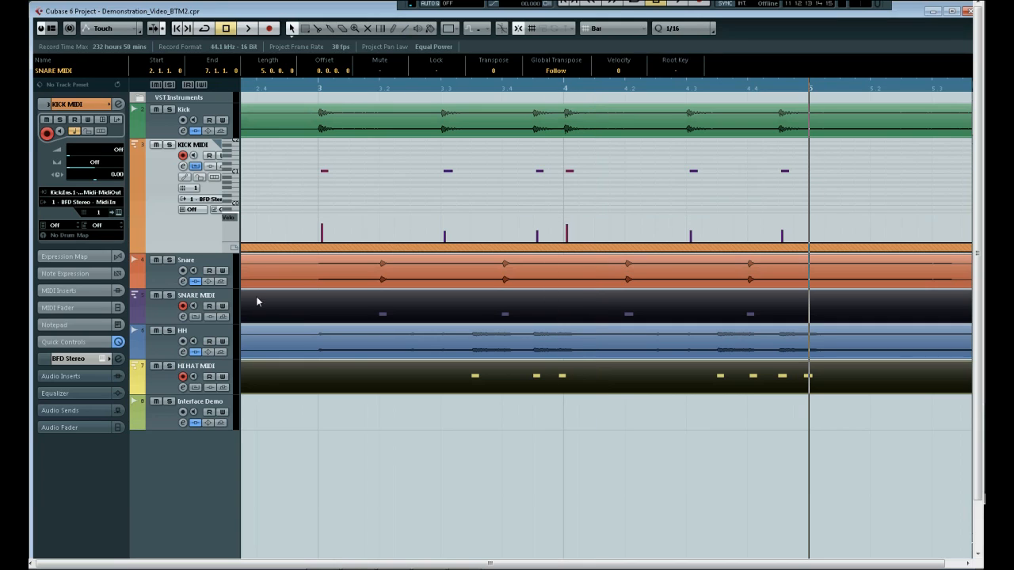
# Record the Beat to MIDI output onto the KICK, SNARE and HIHAT MIDI tracks.
pyautogui.click(196, 297)
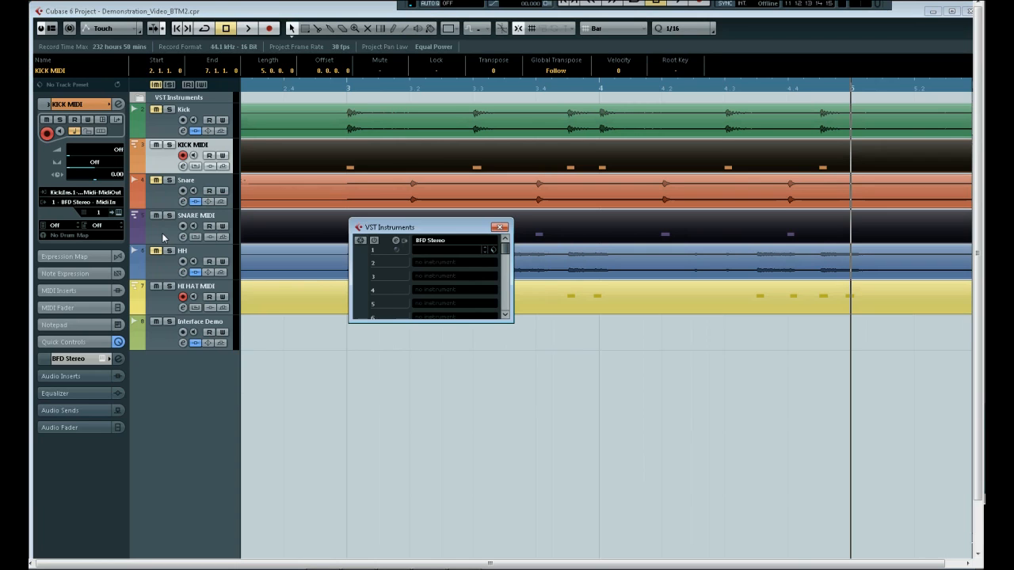
pyautogui.click(374, 241)
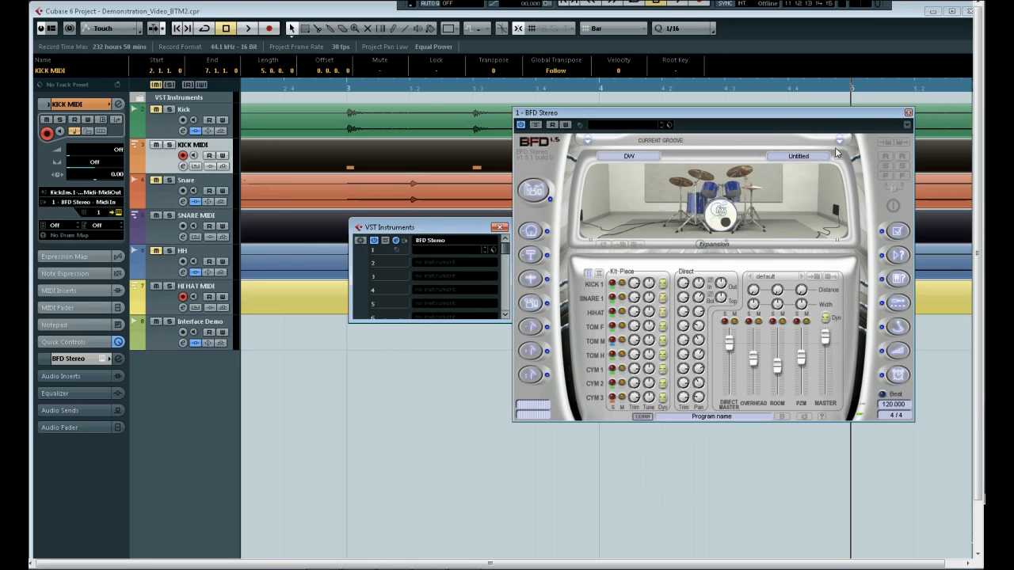
pyautogui.click(908, 111)
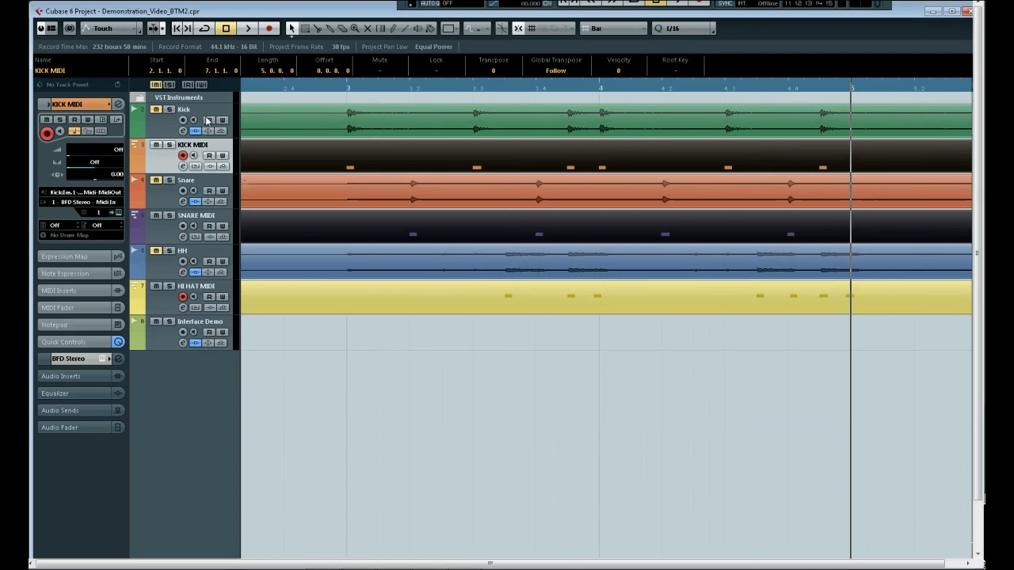
pyautogui.moveTo(168, 231)
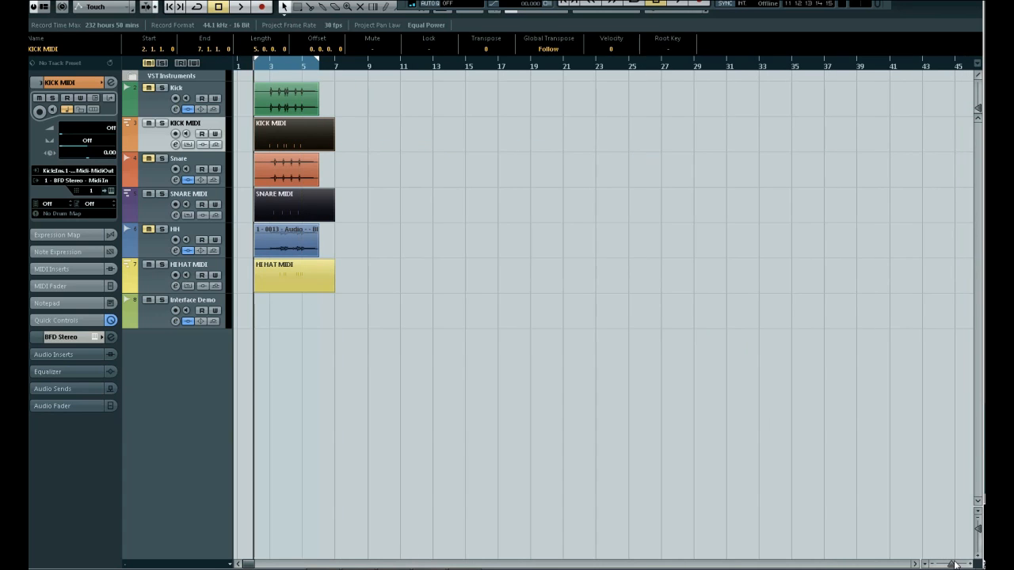
# Start playback from the beginning with the recorded drum MIDI parts.
pyautogui.click(219, 7)
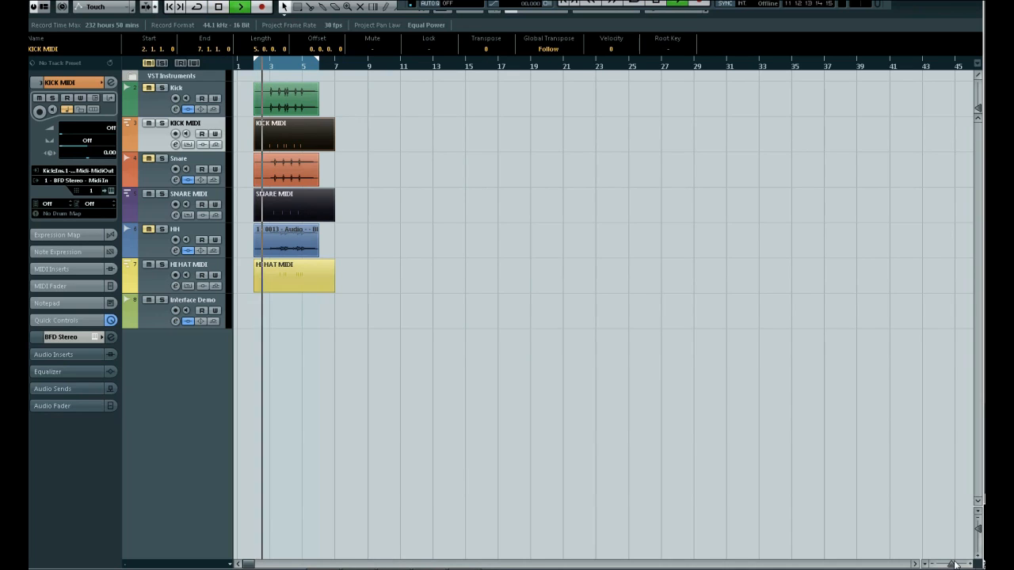
pyautogui.click(239, 6)
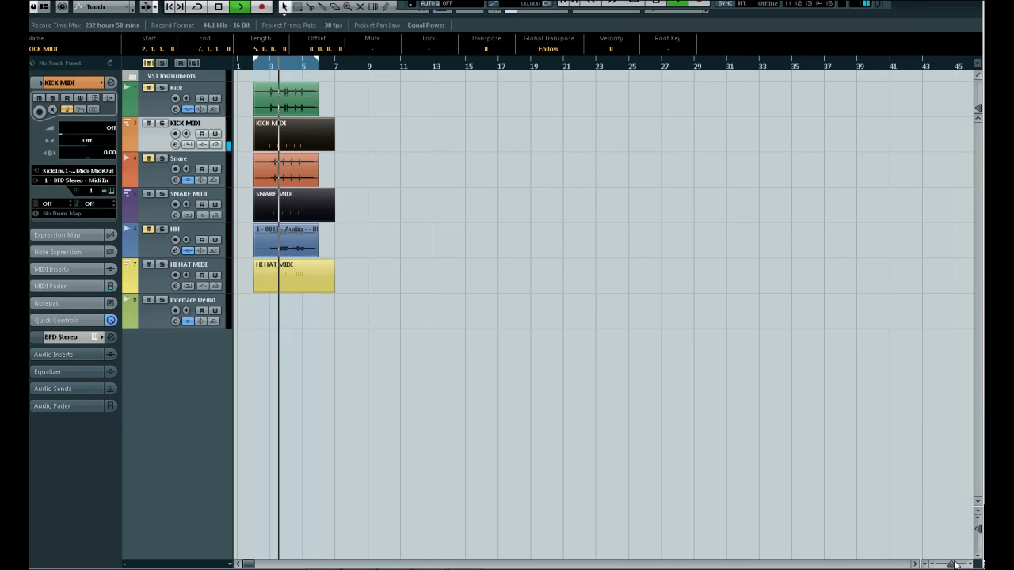